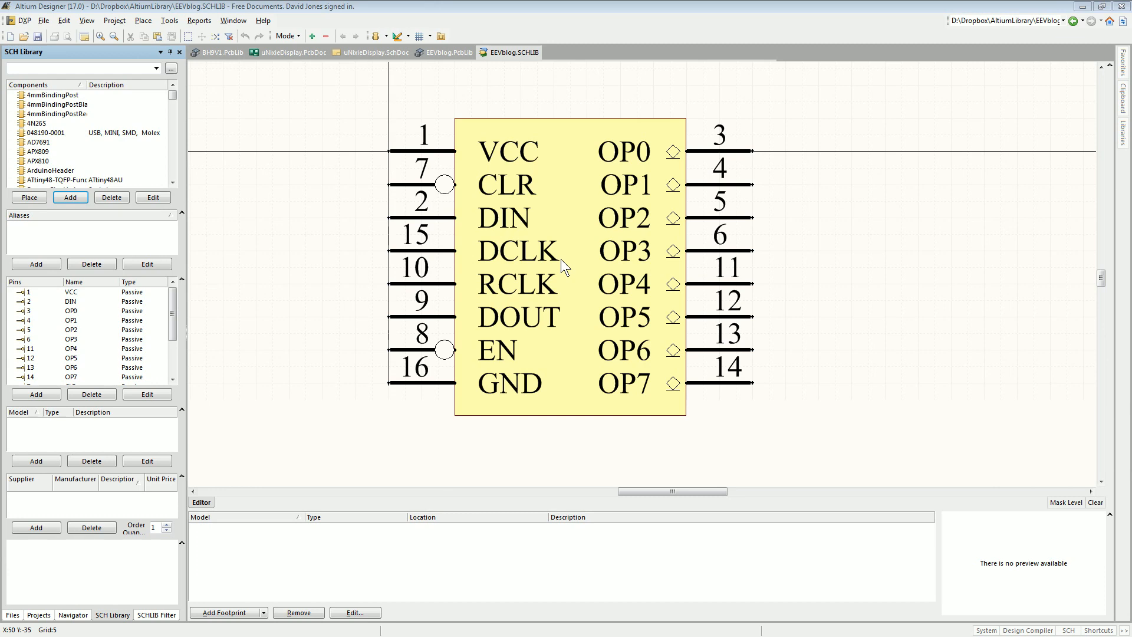
{"action": "mouse_move", "coordinate": [657, 295]}
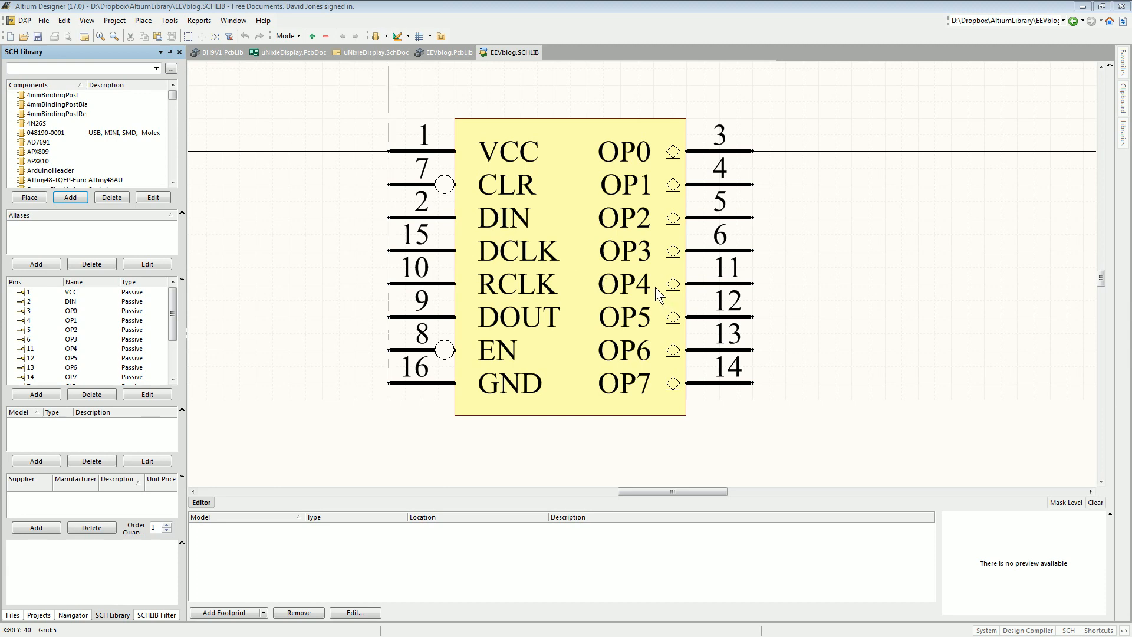
{"action": "mouse_move", "coordinate": [642, 259]}
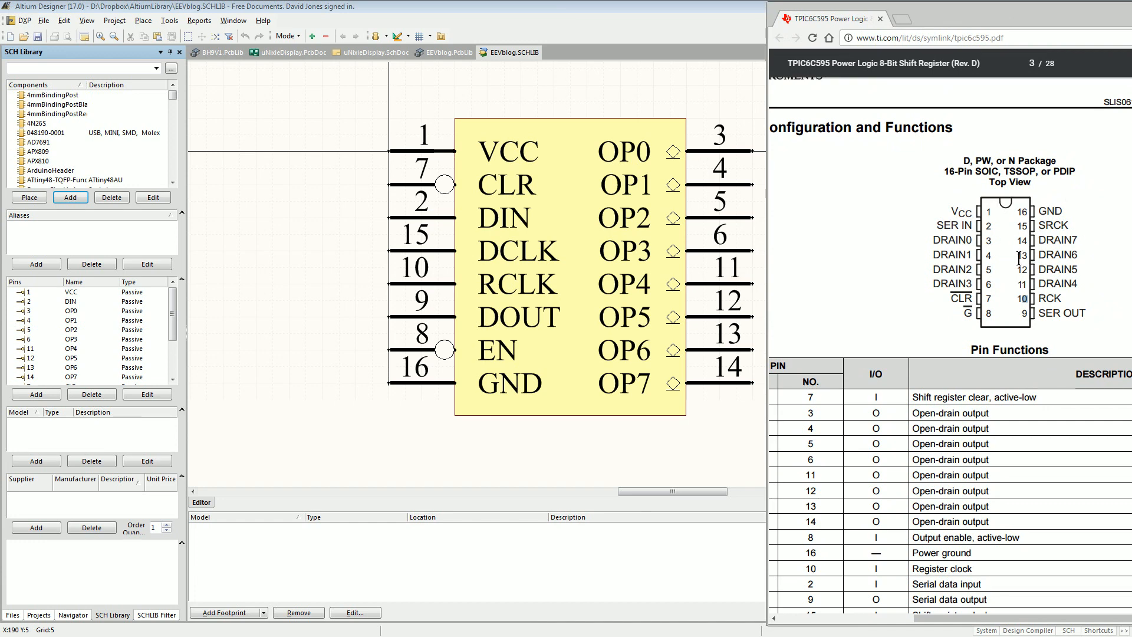
{"action": "mouse_move", "coordinate": [617, 259]}
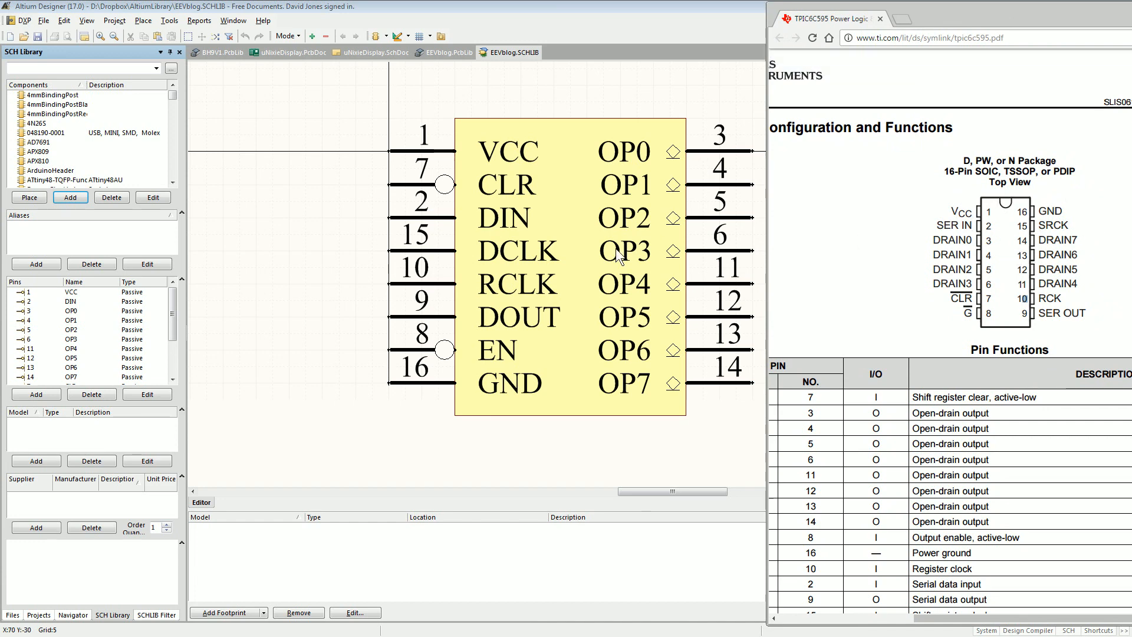
{"action": "mouse_move", "coordinate": [707, 228]}
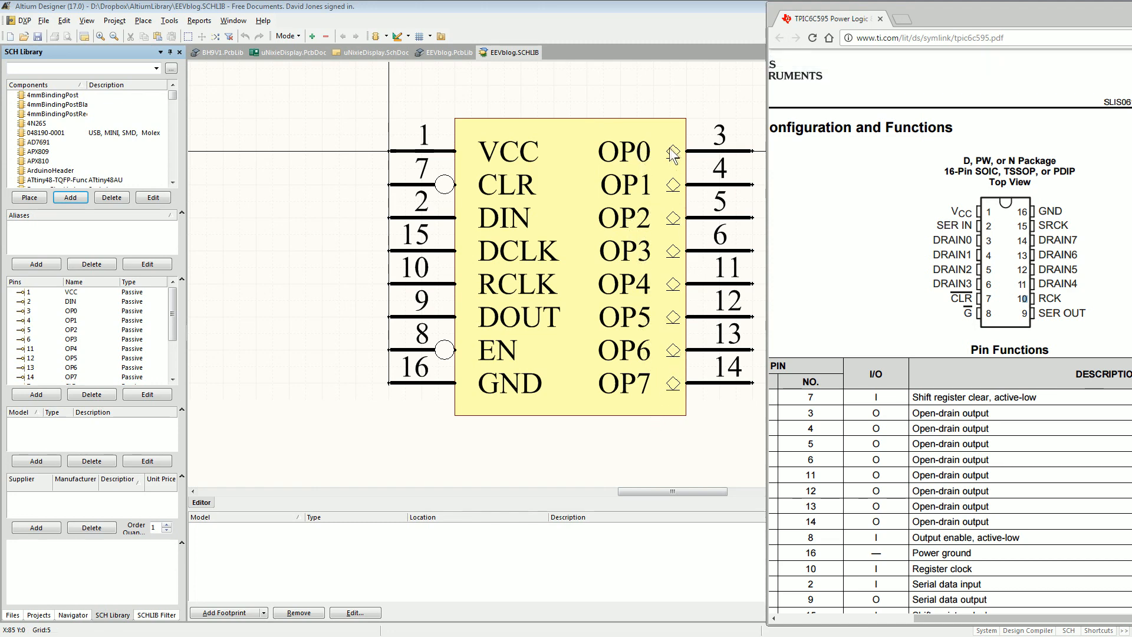
{"action": "mouse_move", "coordinate": [677, 161]}
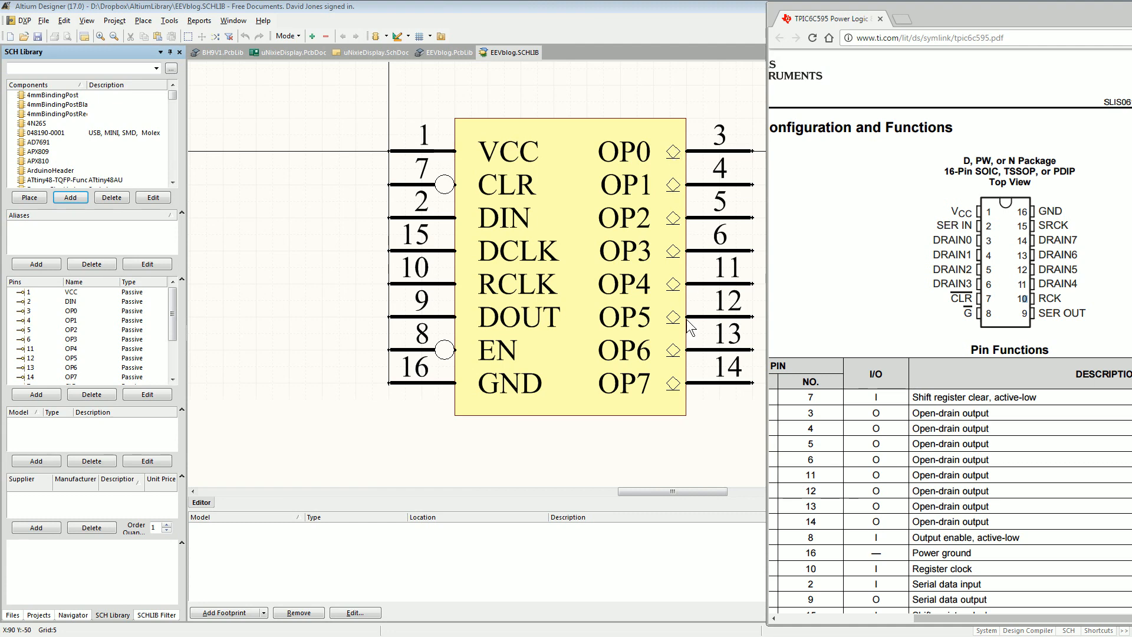
{"action": "mouse_move", "coordinate": [693, 214]}
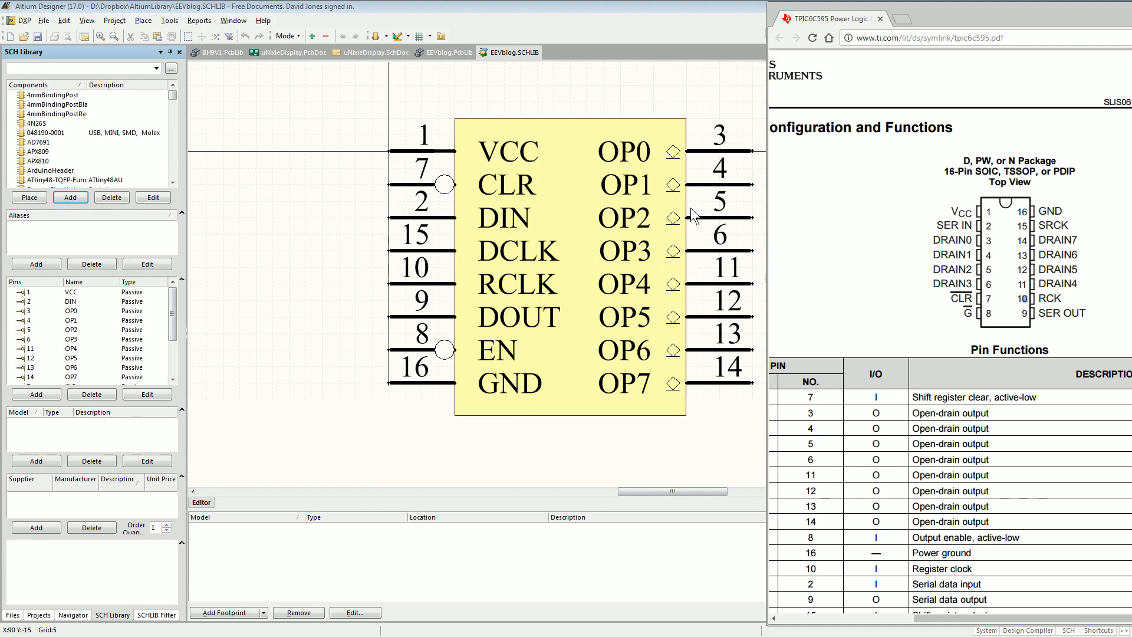
{"action": "mouse_move", "coordinate": [483, 215]}
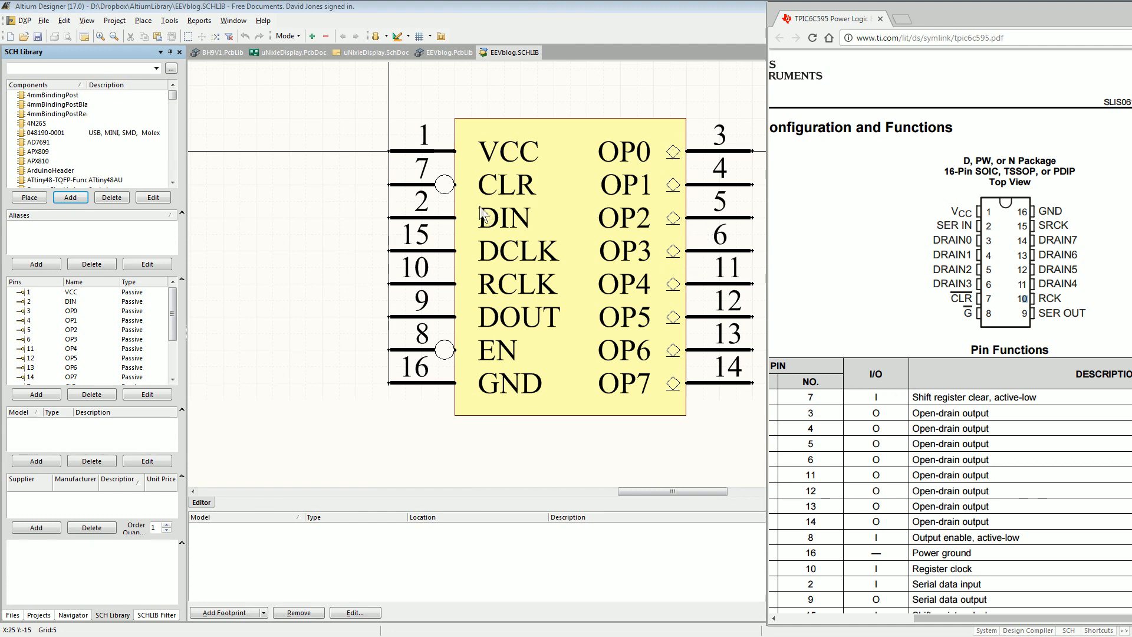
{"action": "mouse_move", "coordinate": [655, 197]}
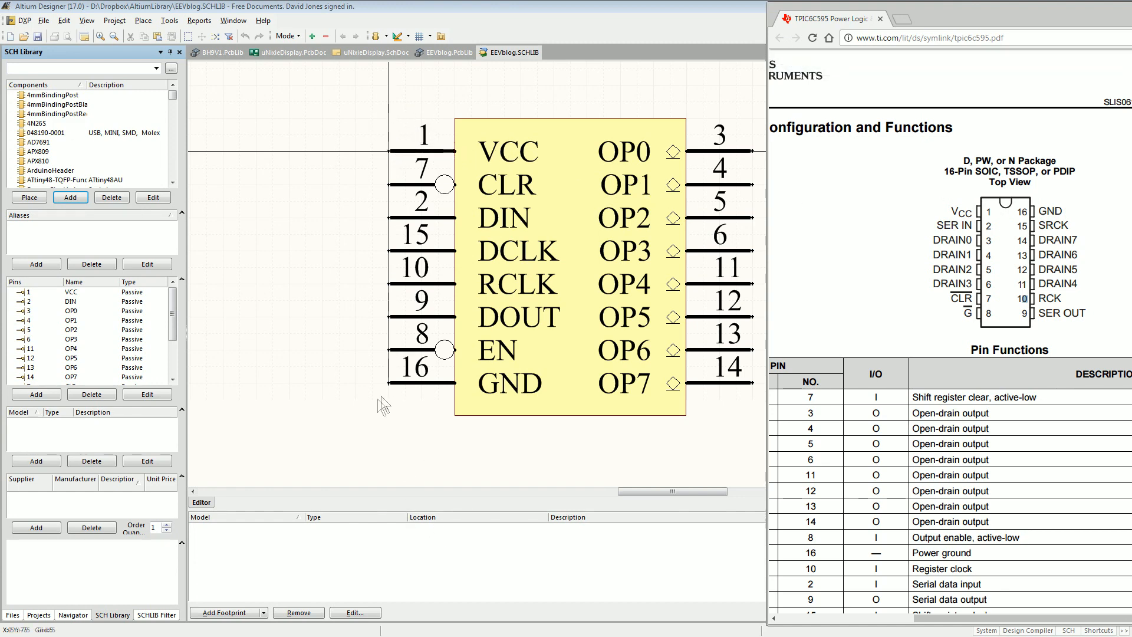
{"action": "mouse_move", "coordinate": [394, 411]}
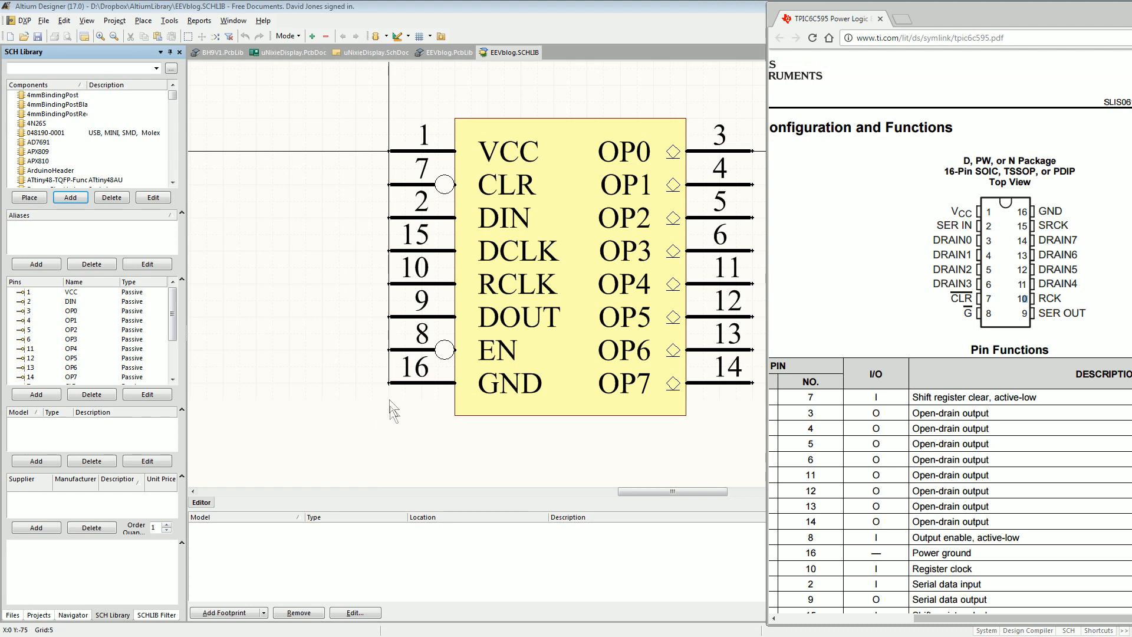
{"action": "mouse_move", "coordinate": [448, 357]}
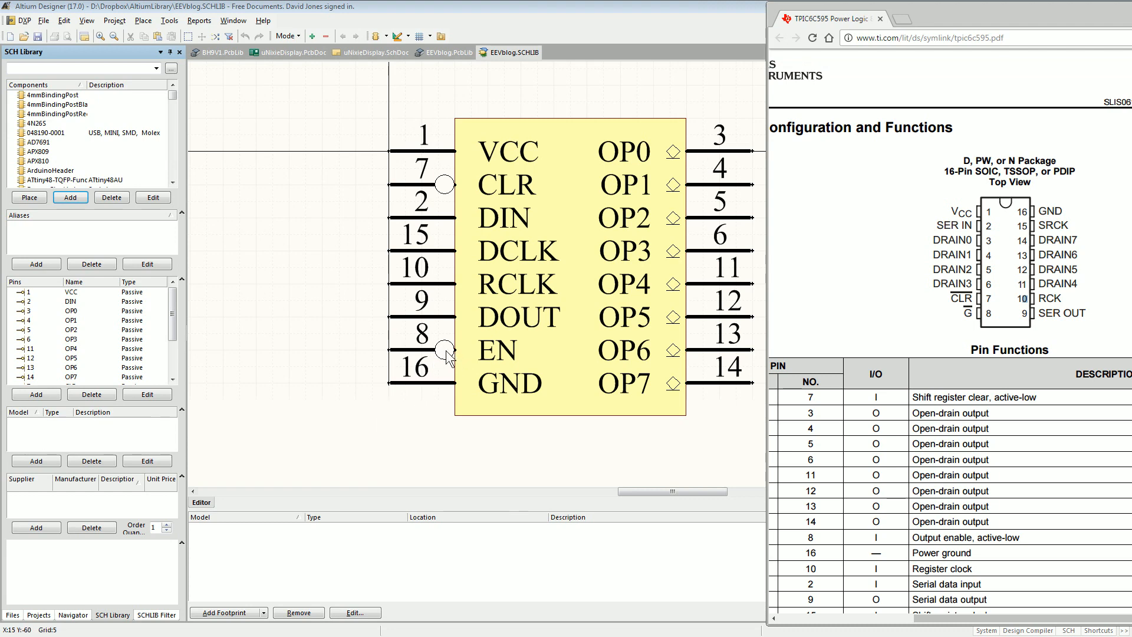
{"action": "mouse_move", "coordinate": [446, 354]}
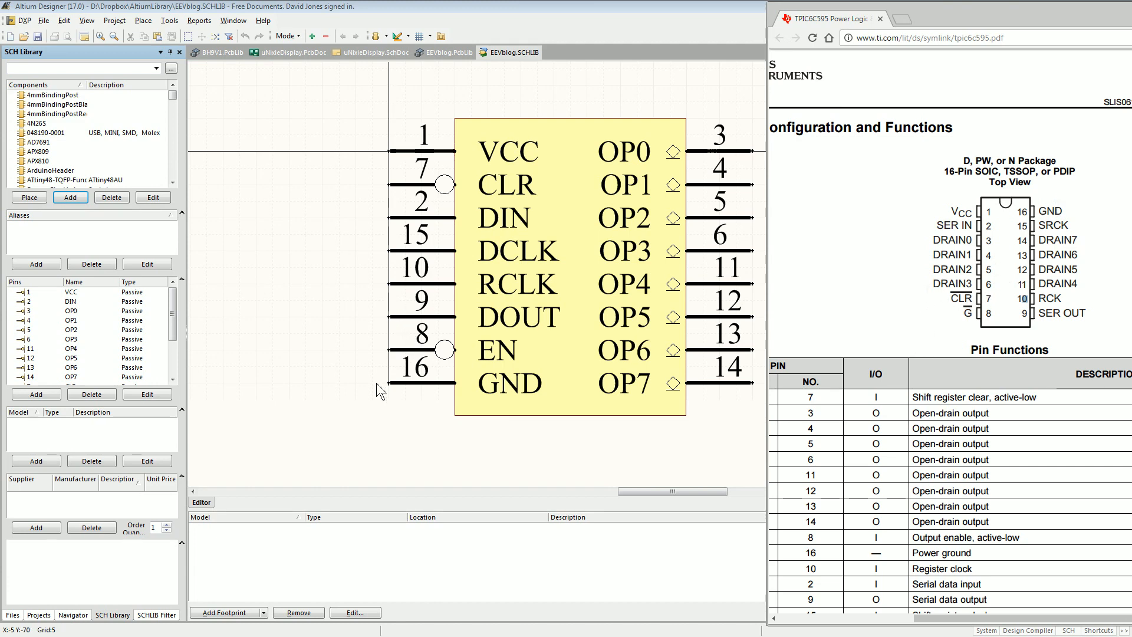
{"action": "mouse_move", "coordinate": [410, 355]}
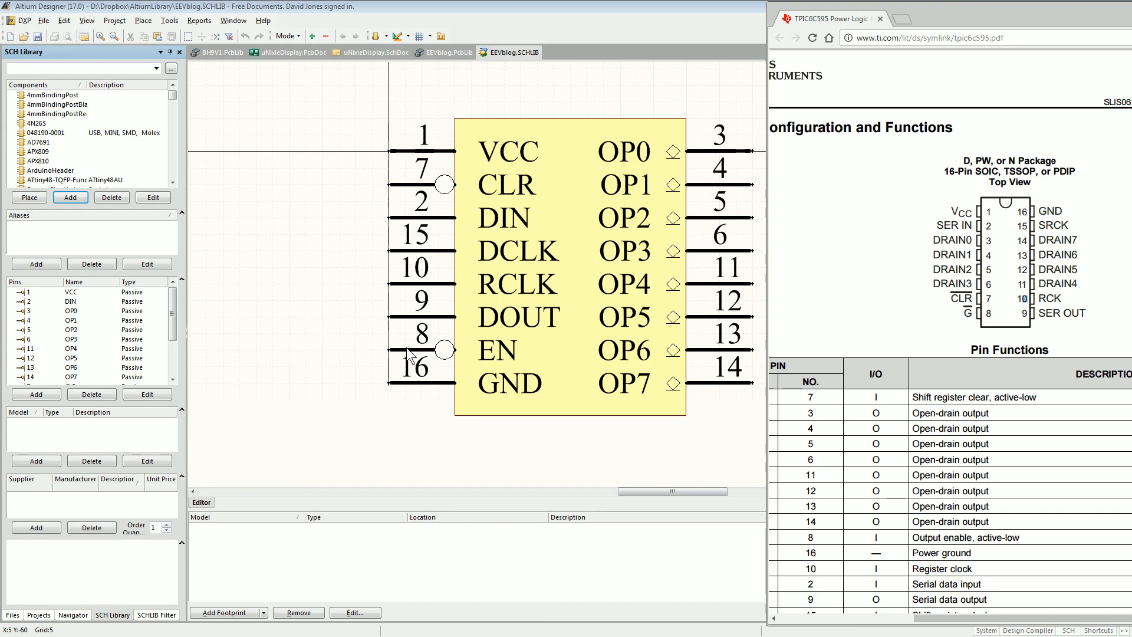
{"action": "mouse_move", "coordinate": [422, 399]}
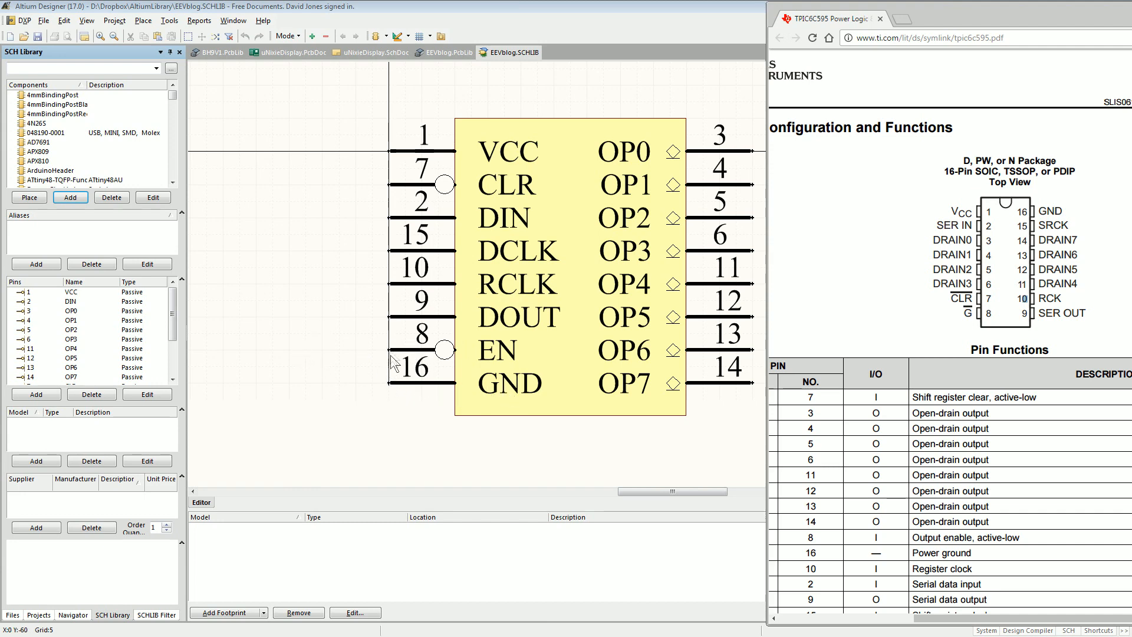
{"action": "mouse_move", "coordinate": [391, 398]}
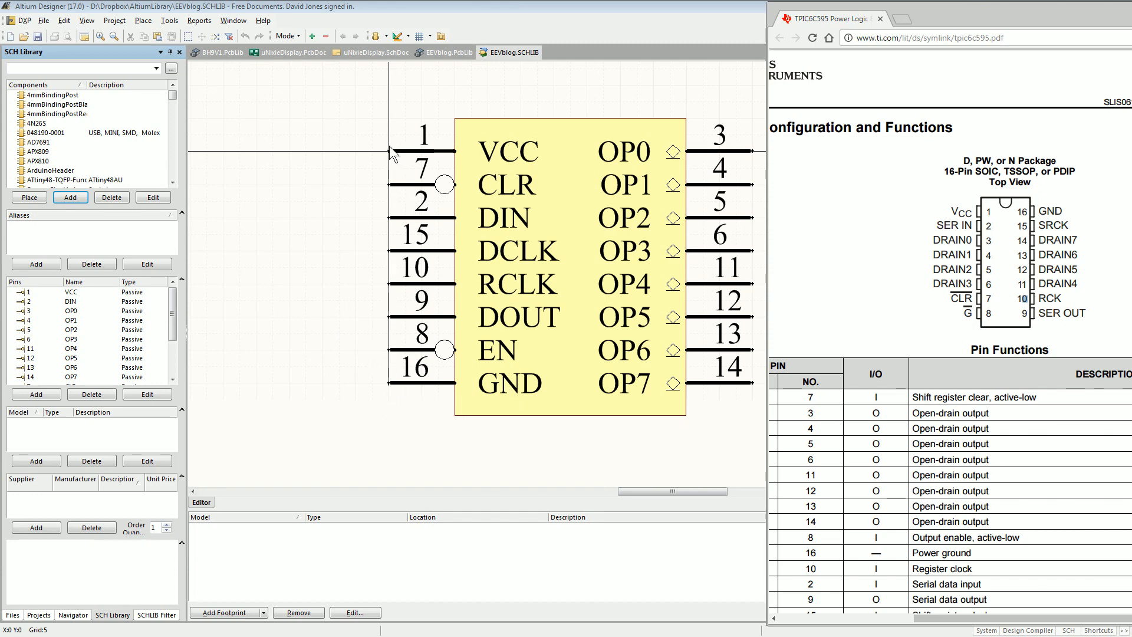
{"action": "mouse_move", "coordinate": [369, 124]}
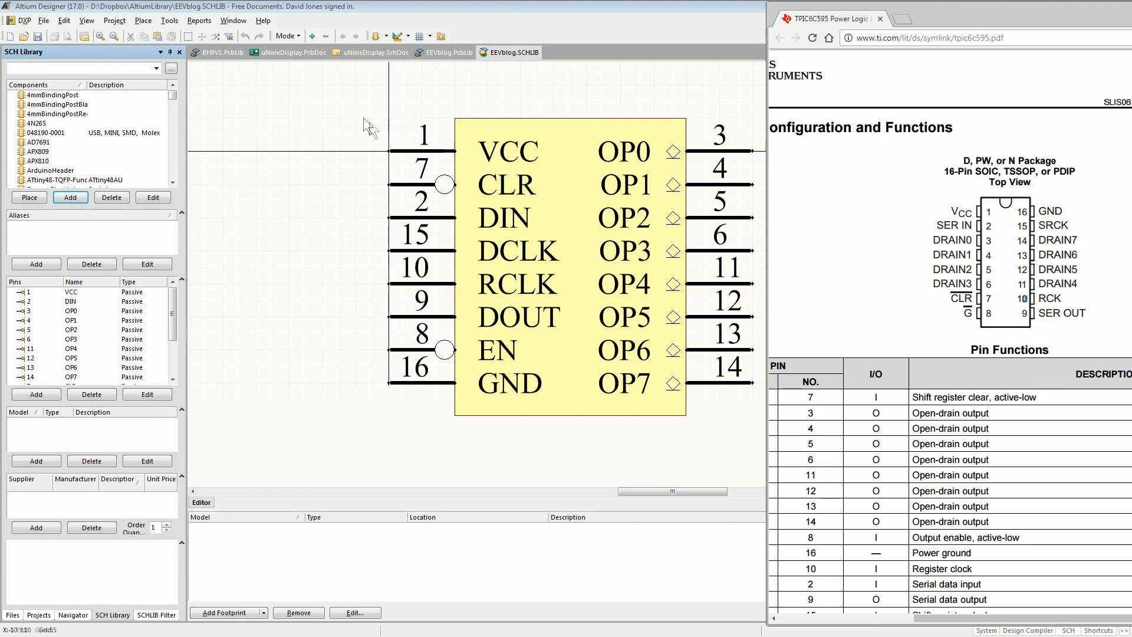
{"action": "mouse_move", "coordinate": [444, 187]}
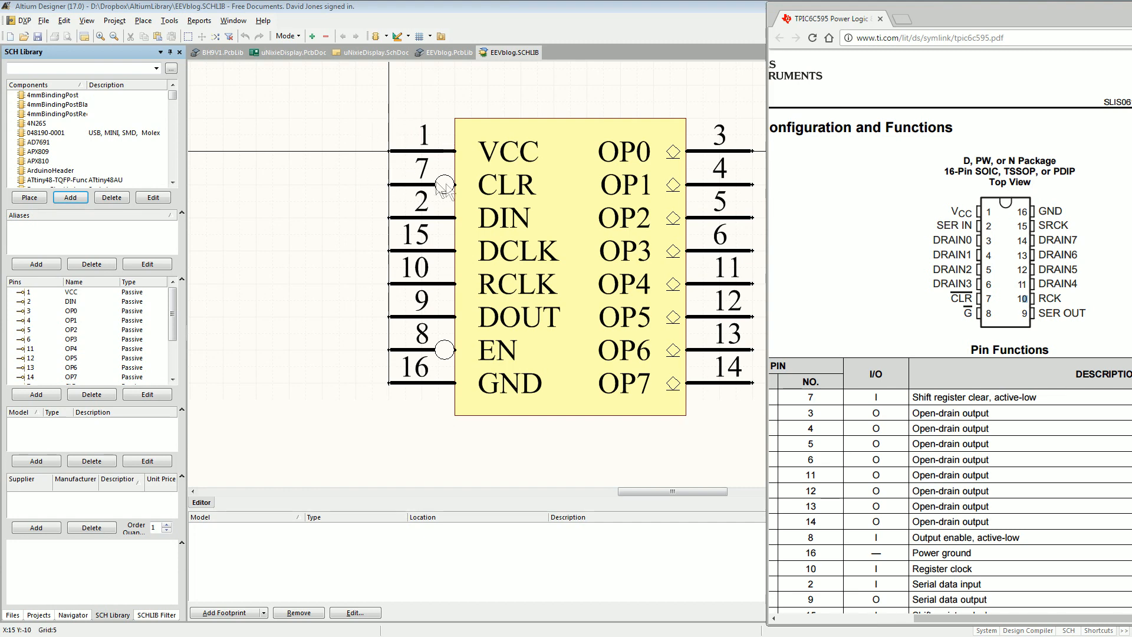
{"action": "mouse_move", "coordinate": [509, 195]}
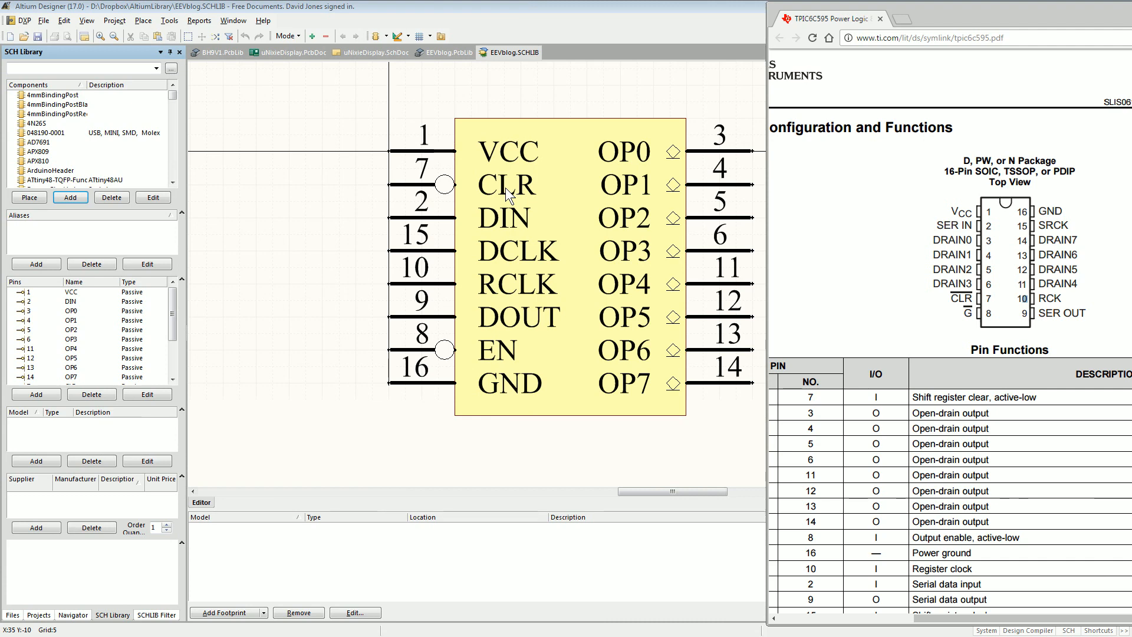
{"action": "mouse_move", "coordinate": [453, 190]}
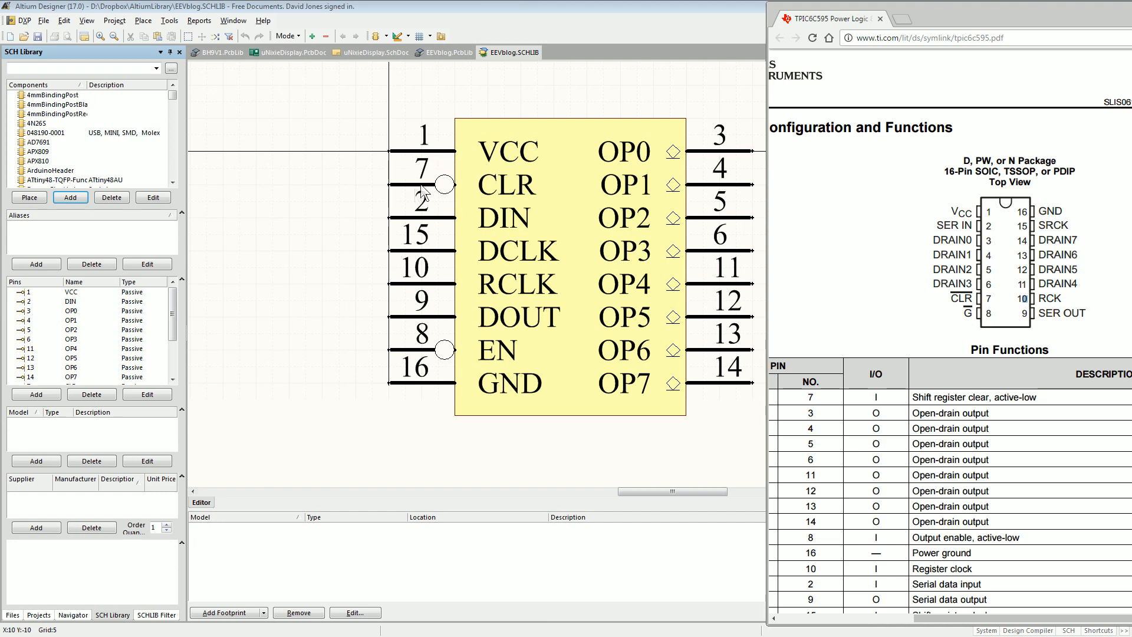
{"action": "mouse_move", "coordinate": [371, 169]}
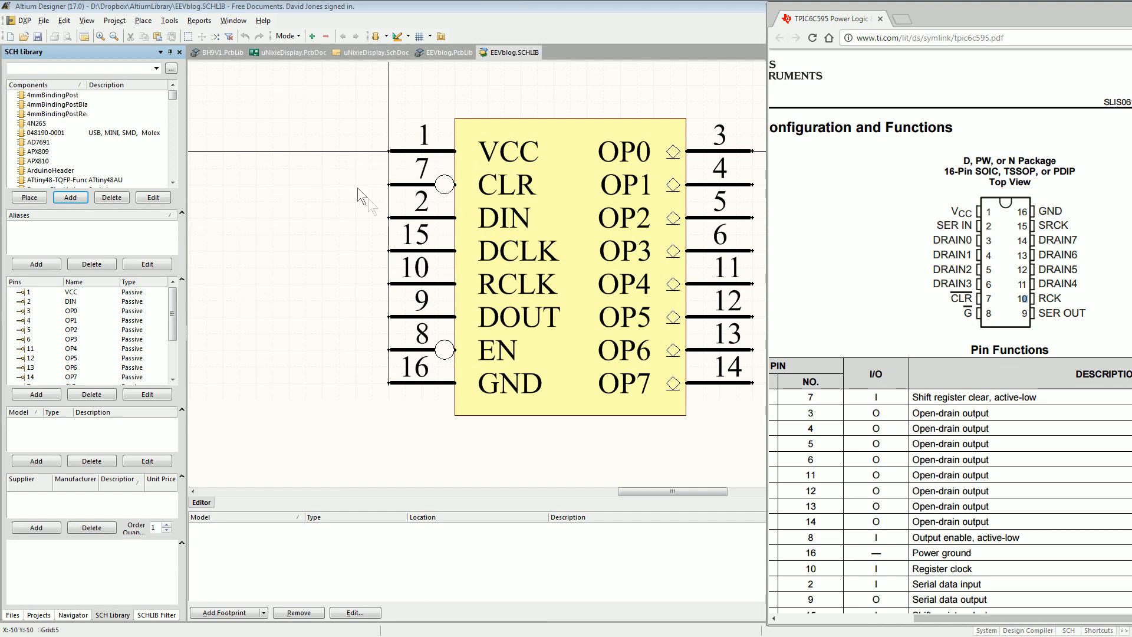
{"action": "mouse_move", "coordinate": [401, 300]}
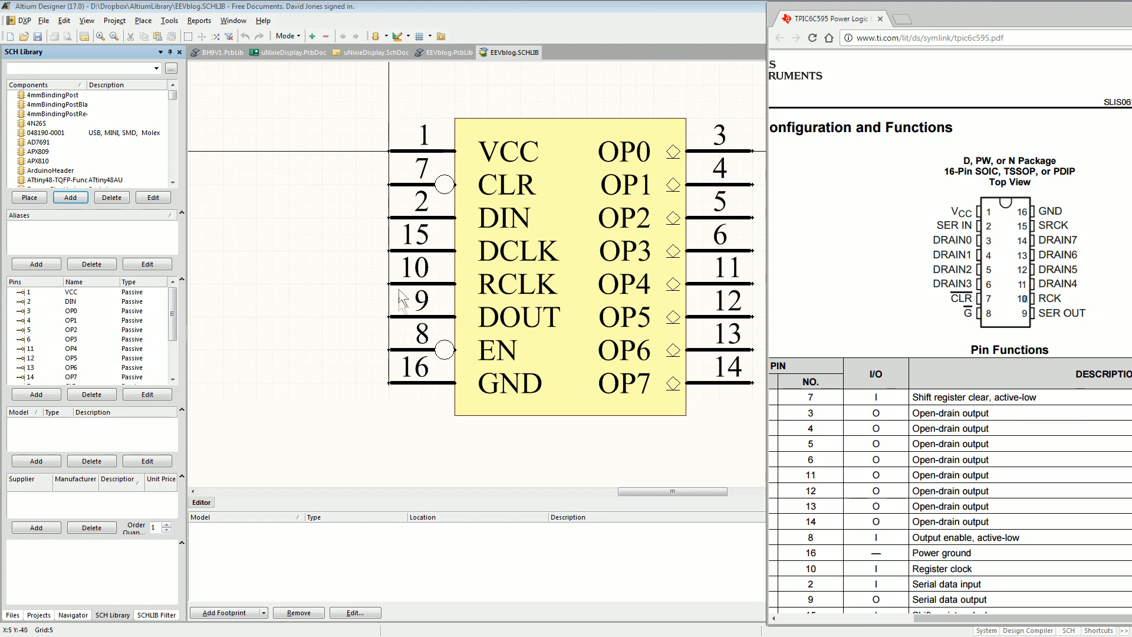
{"action": "mouse_move", "coordinate": [623, 234]}
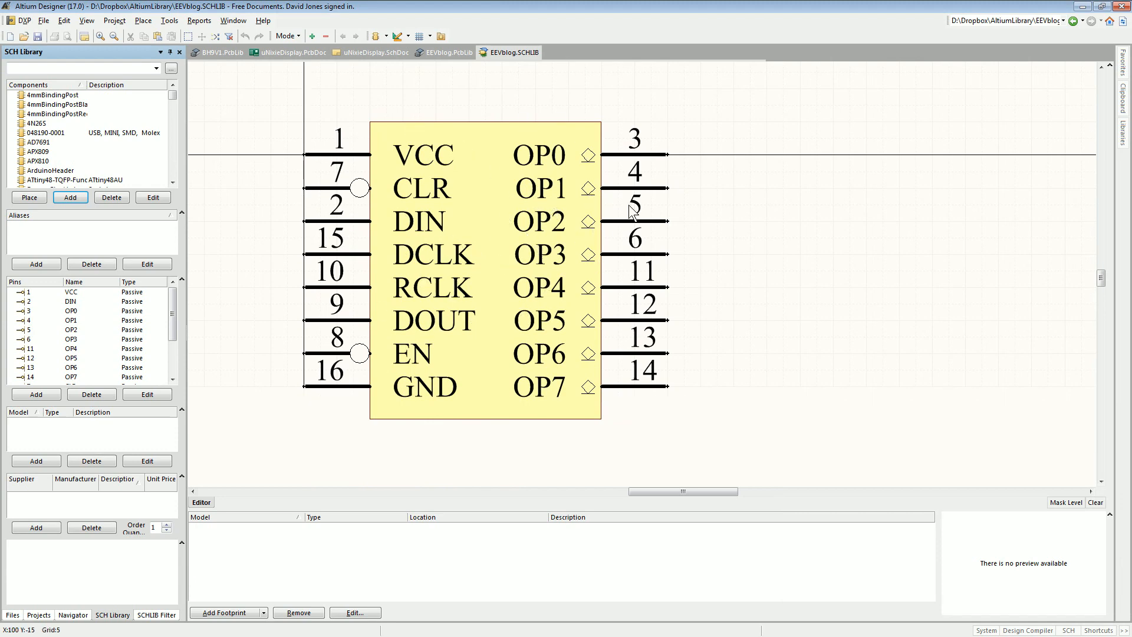
{"action": "mouse_move", "coordinate": [898, 345]}
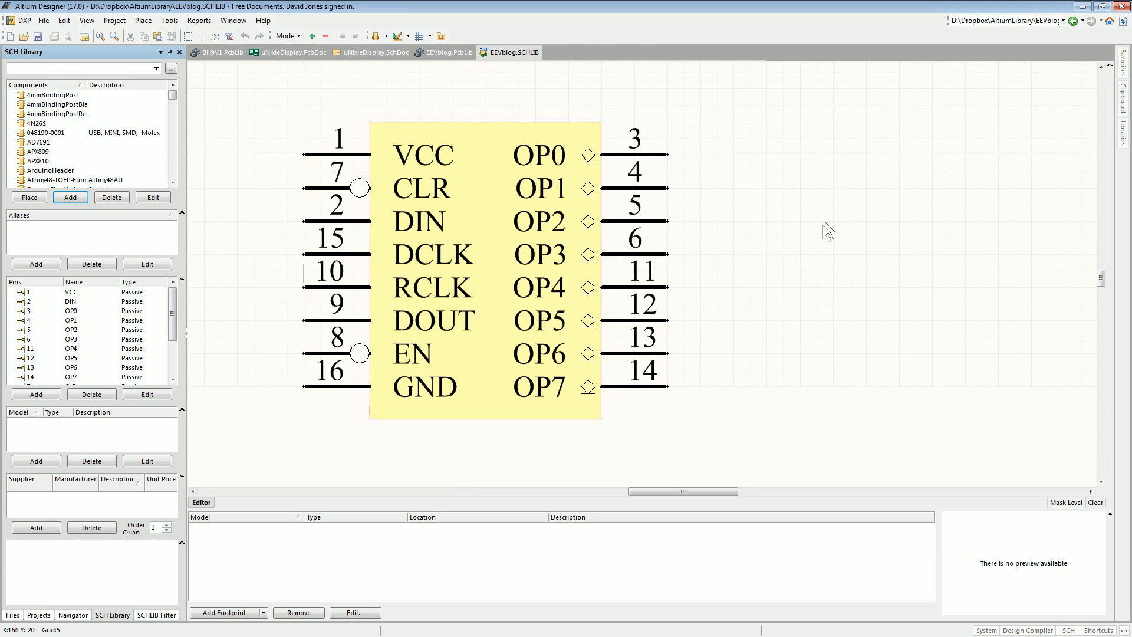
{"action": "mouse_move", "coordinate": [704, 343]}
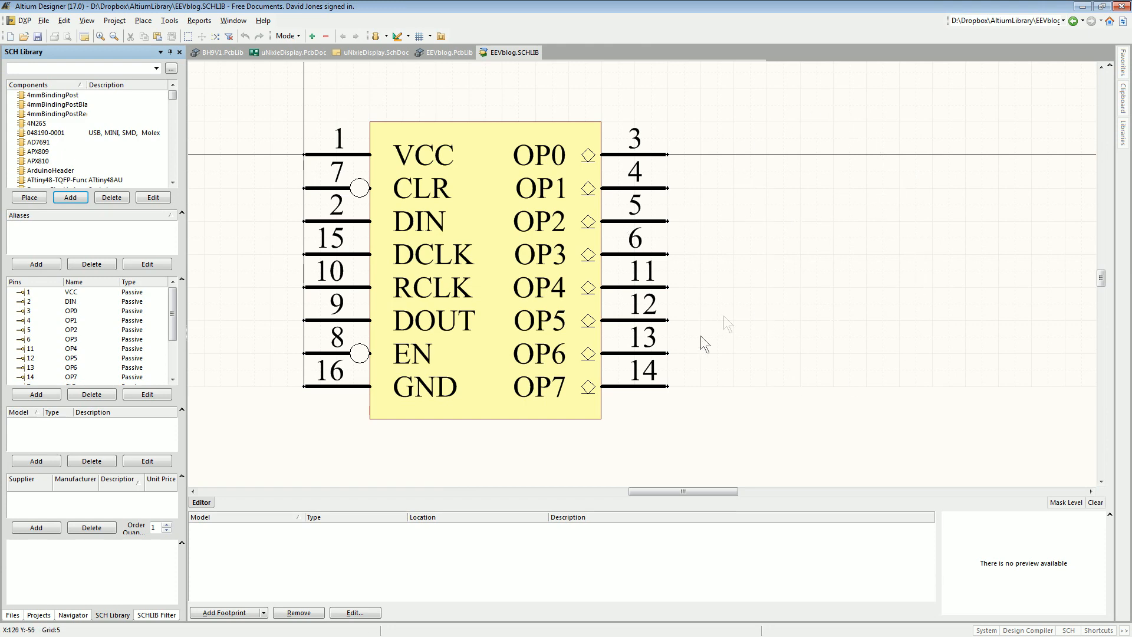
{"action": "mouse_move", "coordinate": [303, 129]}
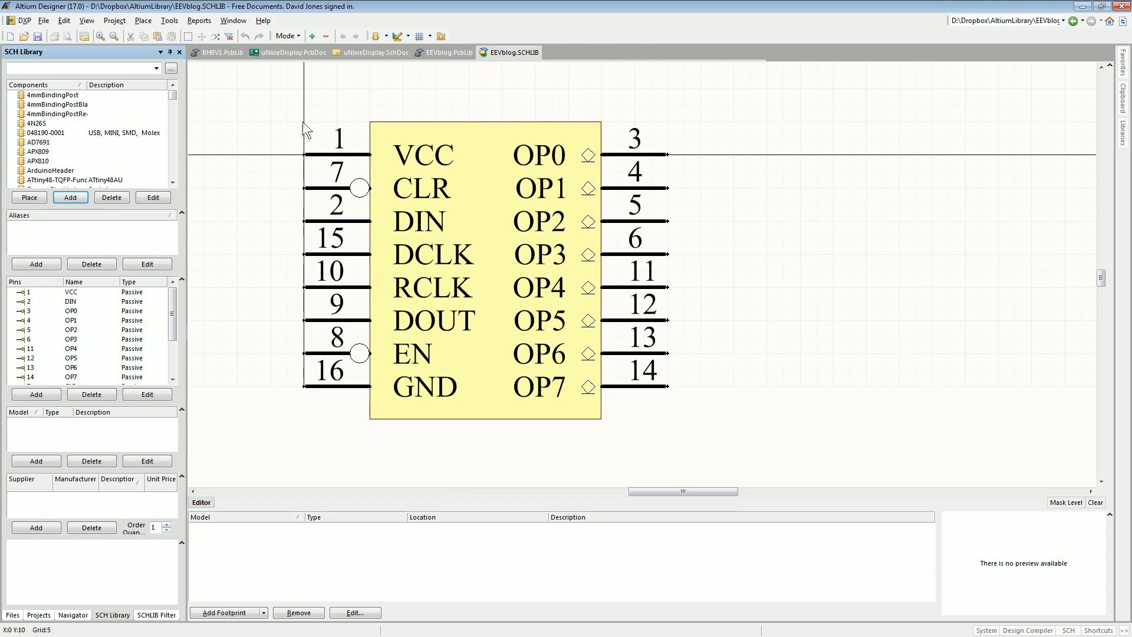
{"action": "mouse_move", "coordinate": [323, 400]}
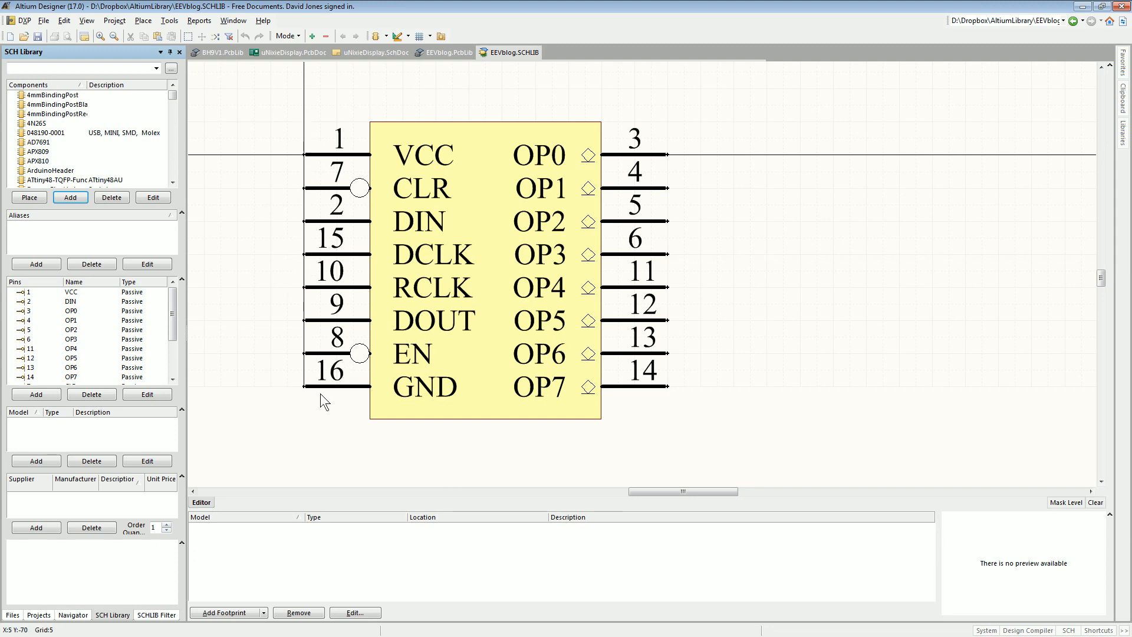
{"action": "mouse_move", "coordinate": [271, 332]}
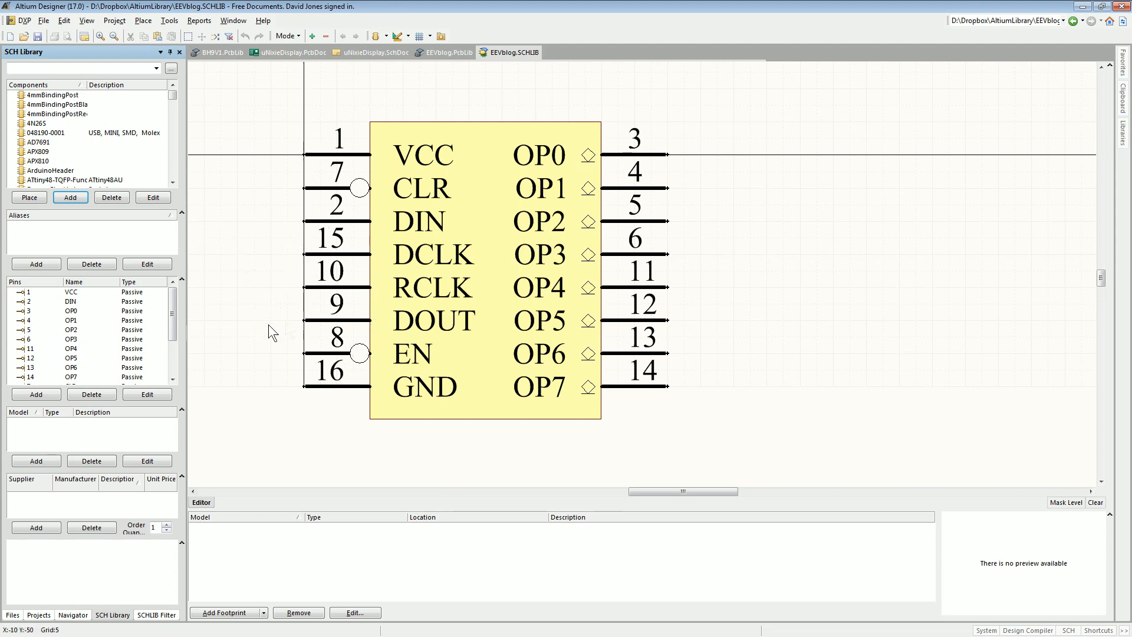
{"action": "mouse_move", "coordinate": [286, 293]}
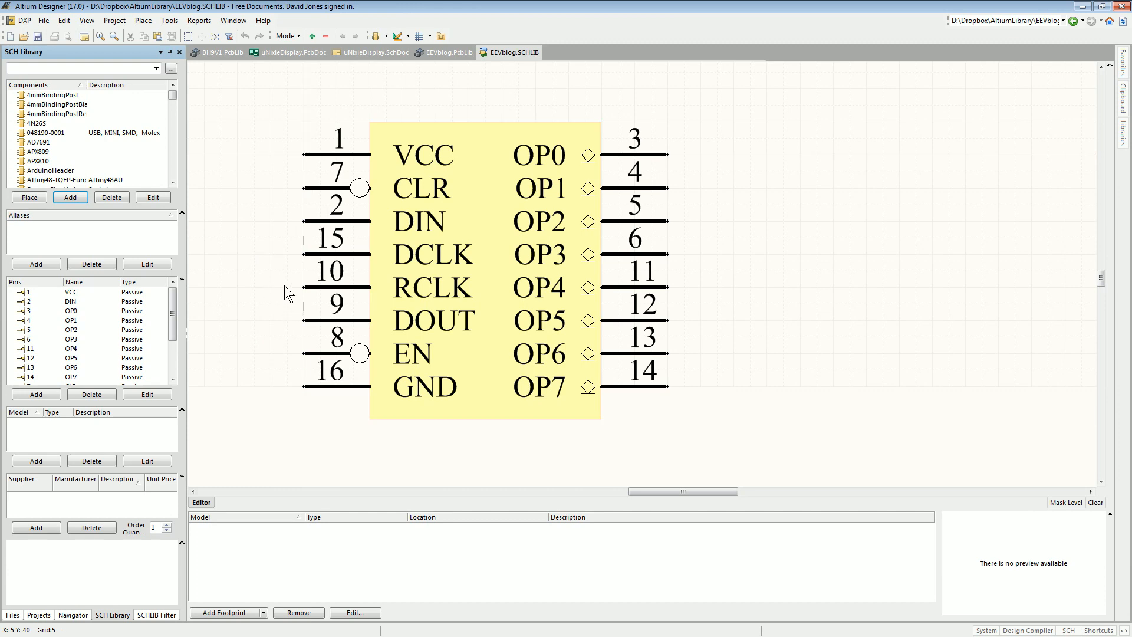
{"action": "mouse_move", "coordinate": [346, 281]}
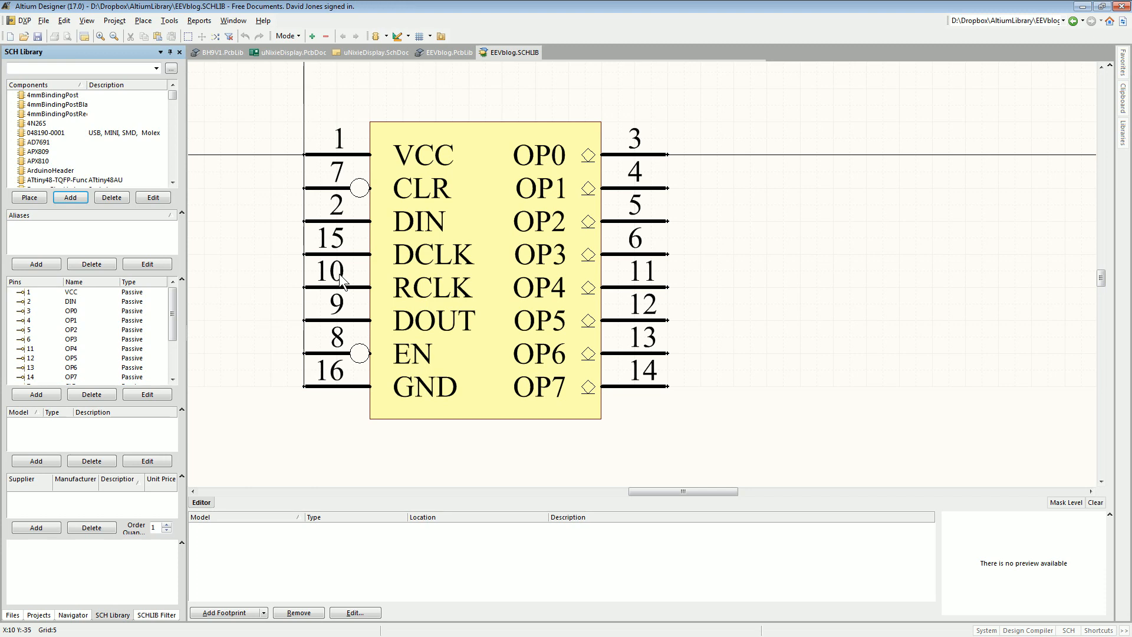
{"action": "mouse_move", "coordinate": [364, 193]}
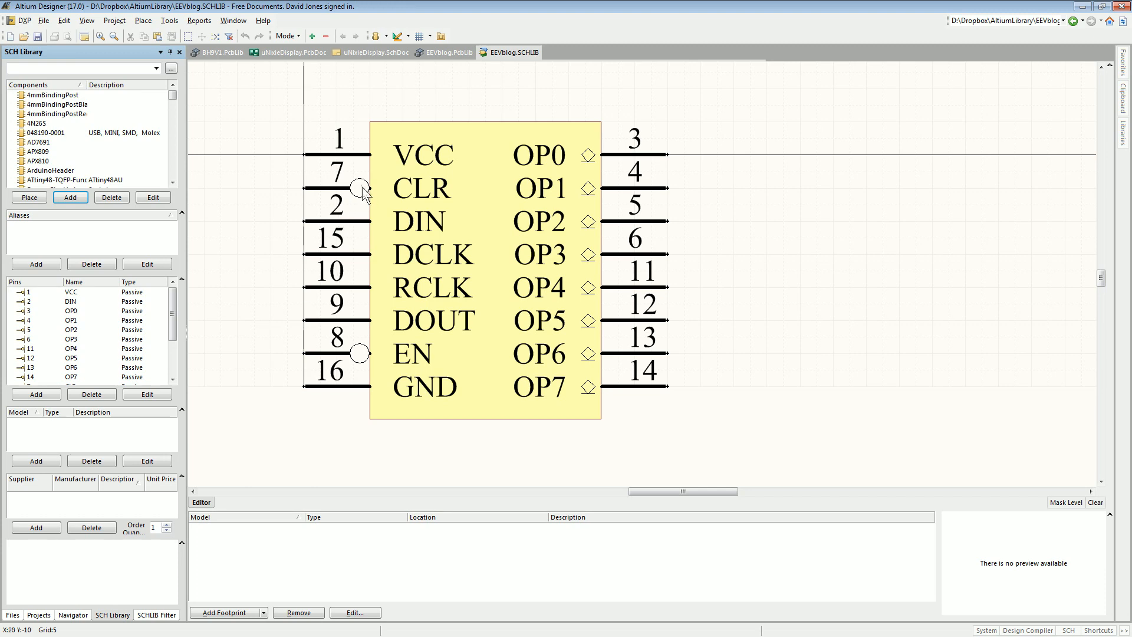
{"action": "mouse_move", "coordinate": [590, 38]}
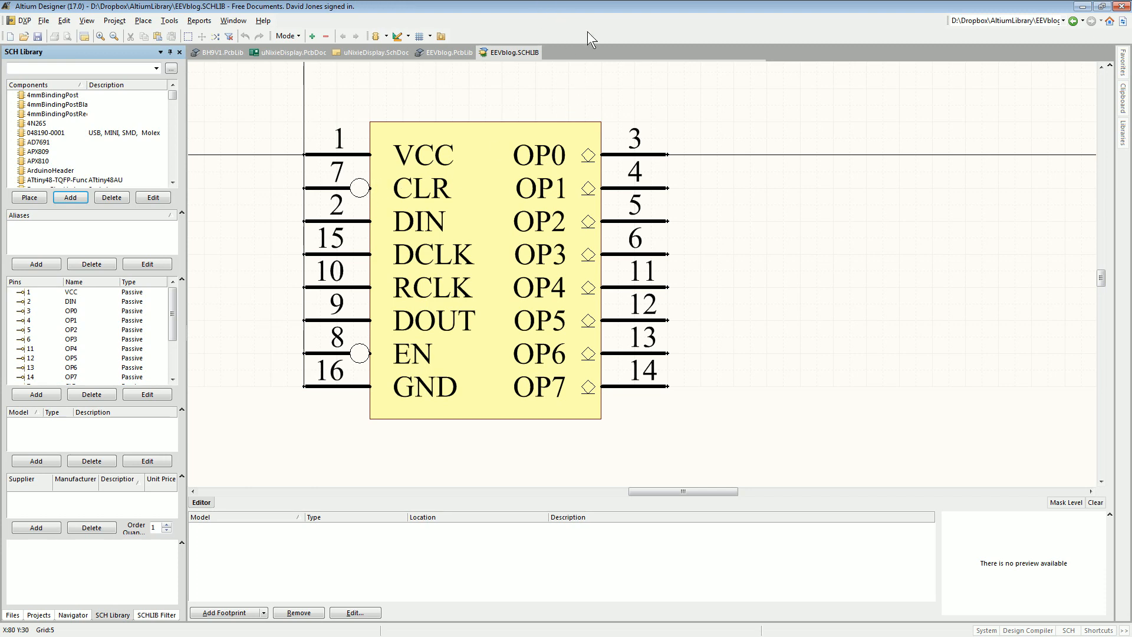
{"action": "mouse_move", "coordinate": [573, 44]}
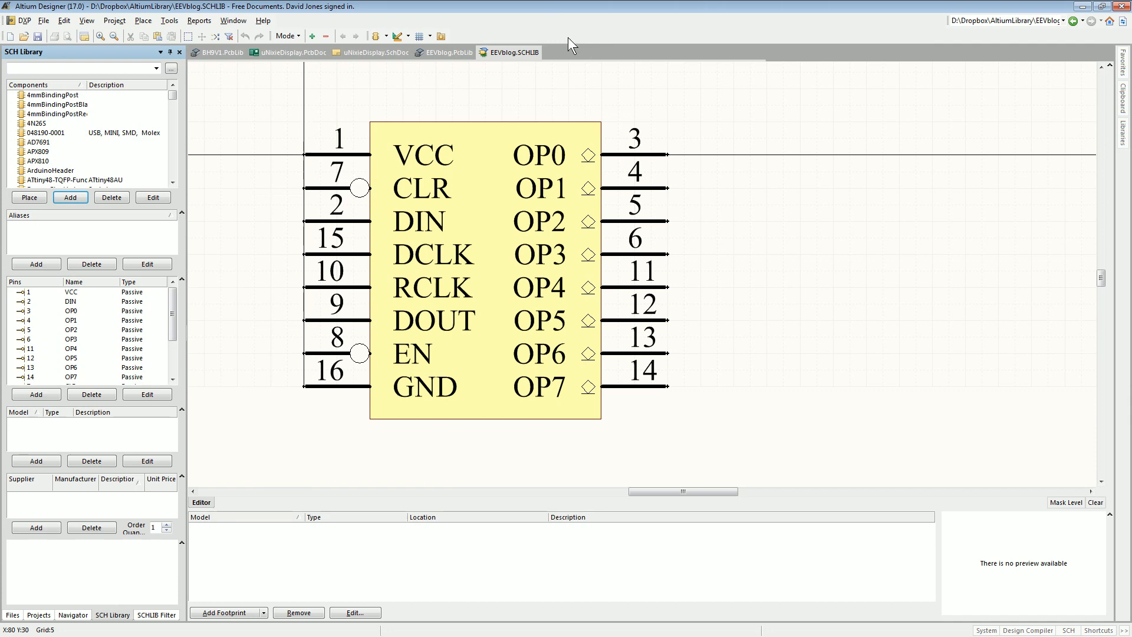
{"action": "mouse_move", "coordinate": [583, 157]}
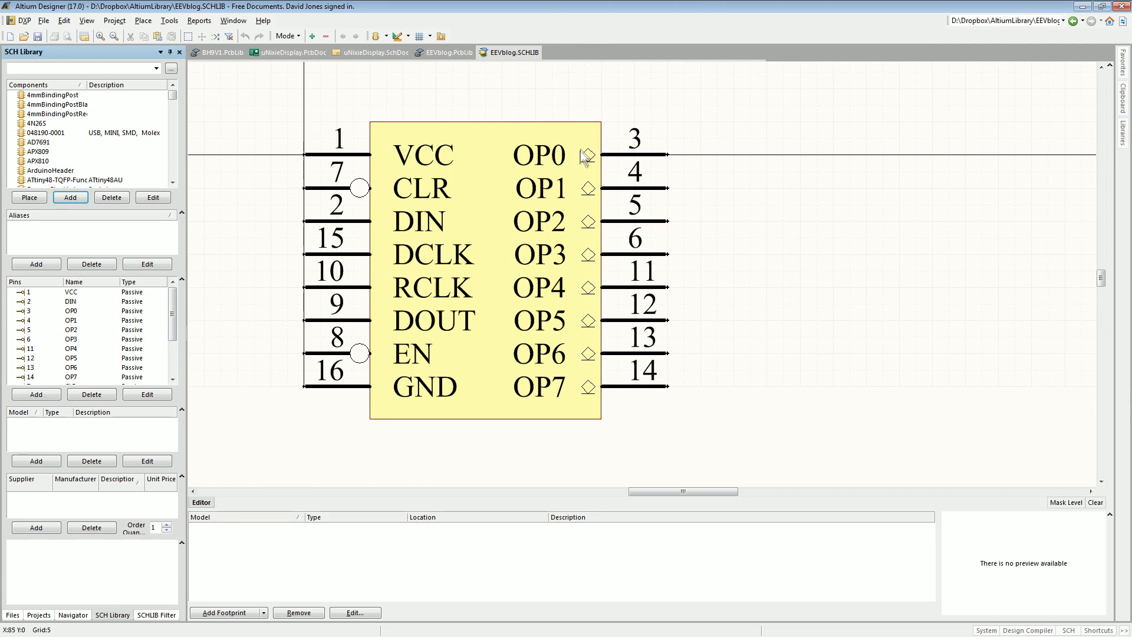